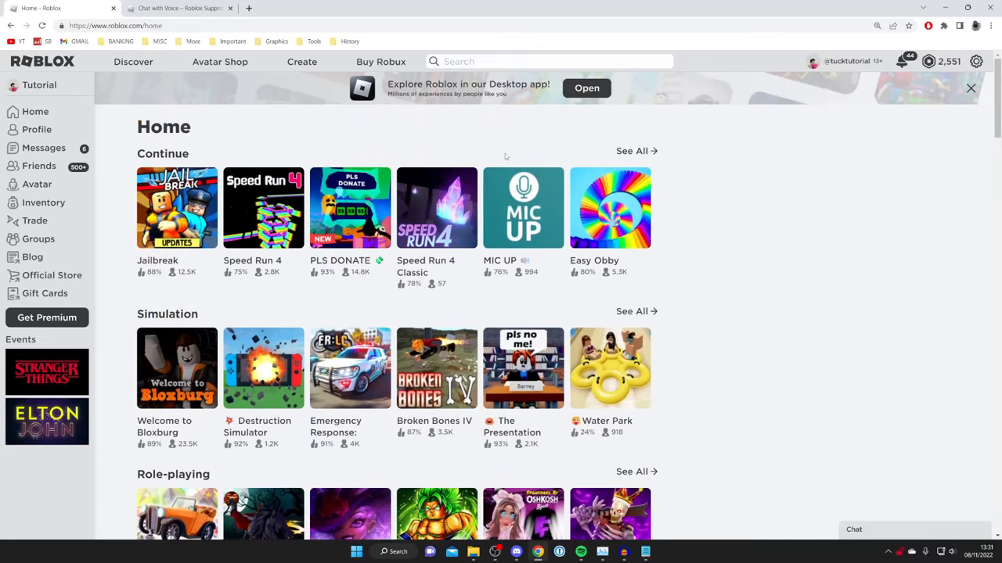
{"action": "mouse_move", "coordinate": [632, 113]}
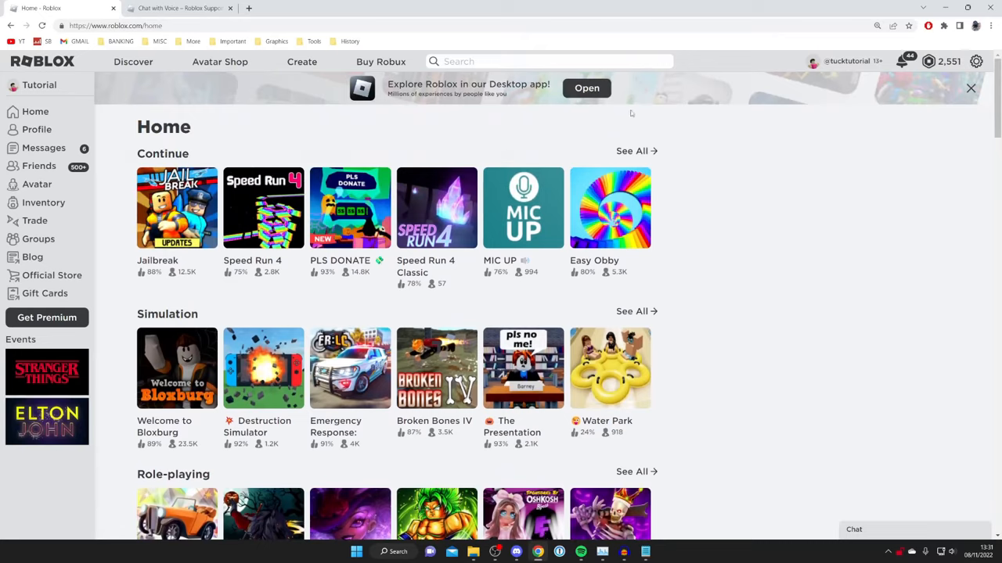
Open the account settings from the gear icon to view voice chat privacy settings
{"action": "left_click", "coordinate": [975, 61]}
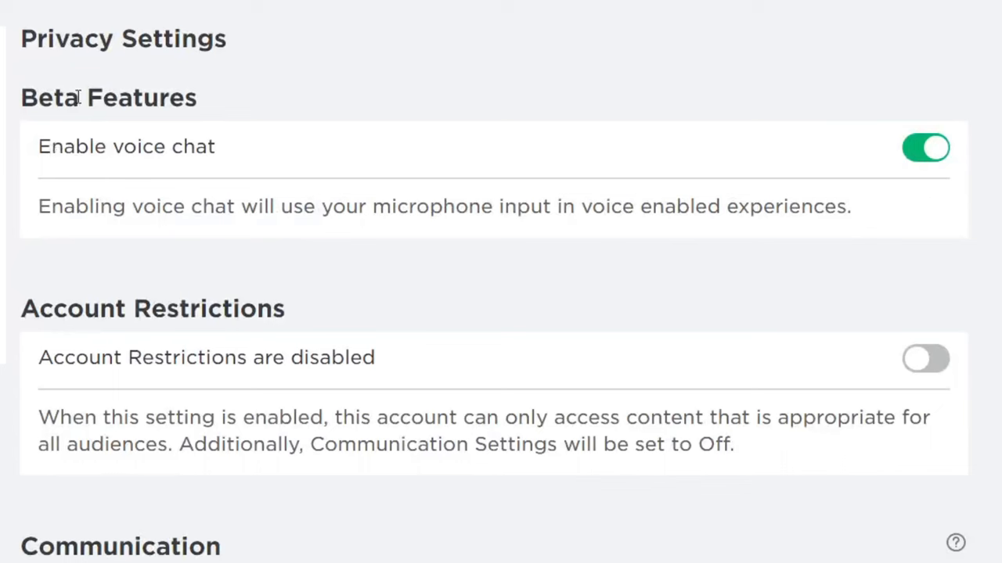
{"action": "mouse_move", "coordinate": [274, 134]}
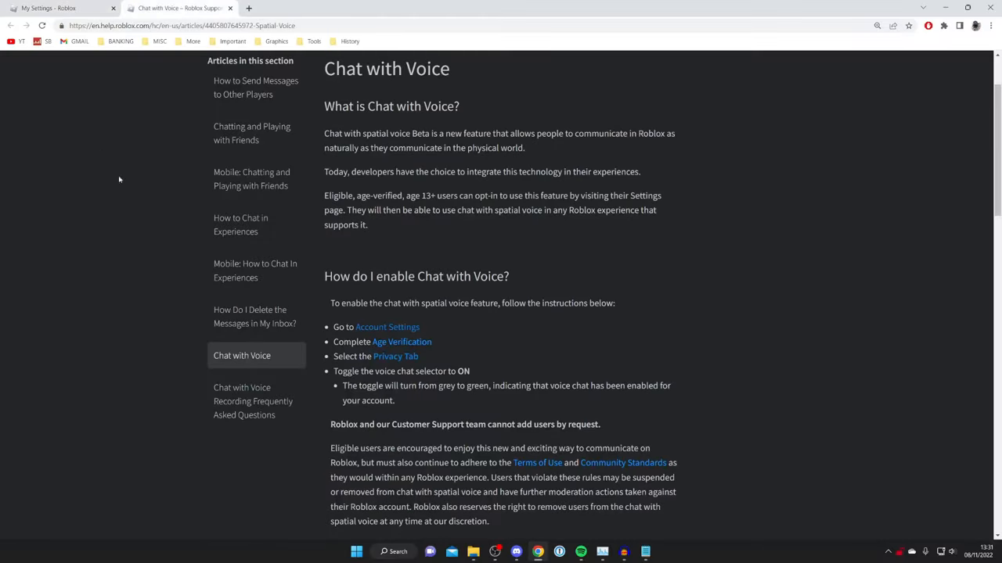
Scroll the Chat with Voice article to its enabling instructions
{"action": "scroll", "scroll_direction": "down", "scroll_amount": 3}
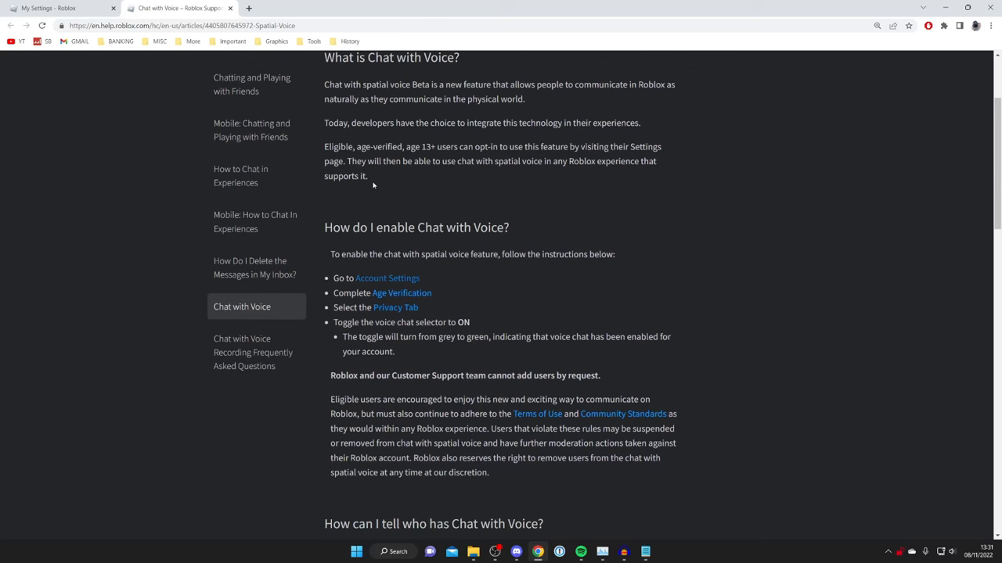
{"action": "scroll", "scroll_direction": "down", "scroll_amount": 3}
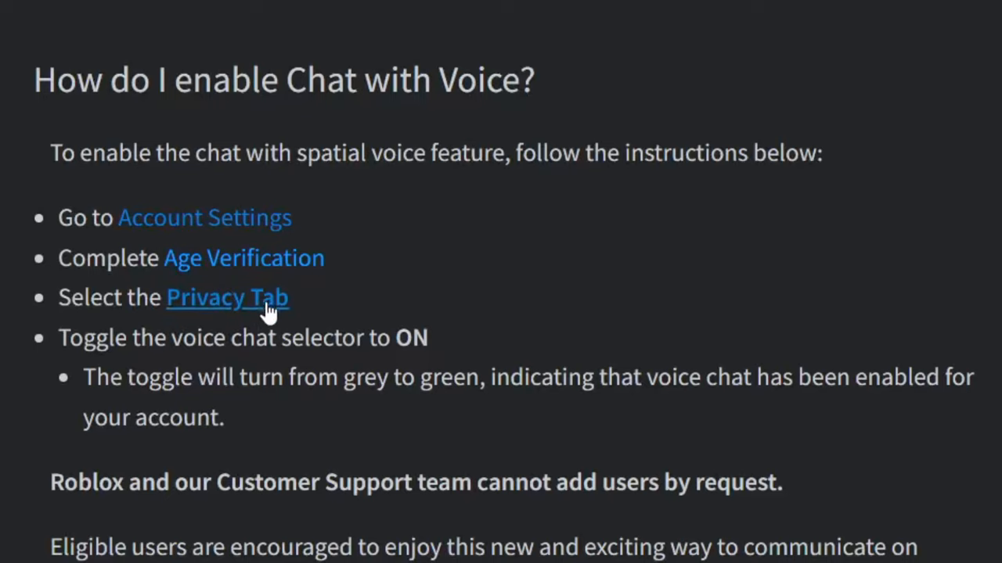
{"action": "mouse_move", "coordinate": [313, 349]}
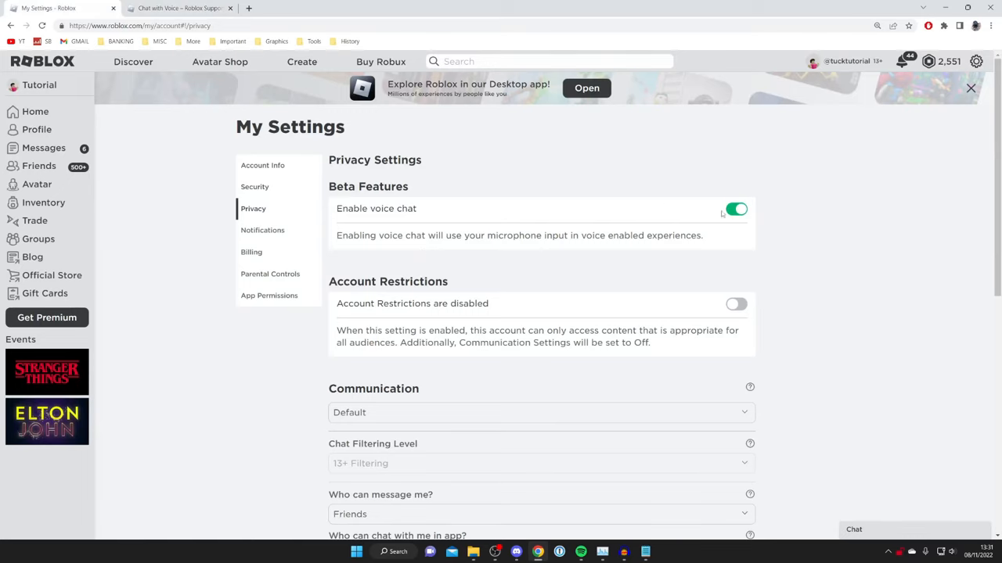
Check the Account Info page for the Age Verified field under Birthday
{"action": "left_click", "coordinate": [263, 165]}
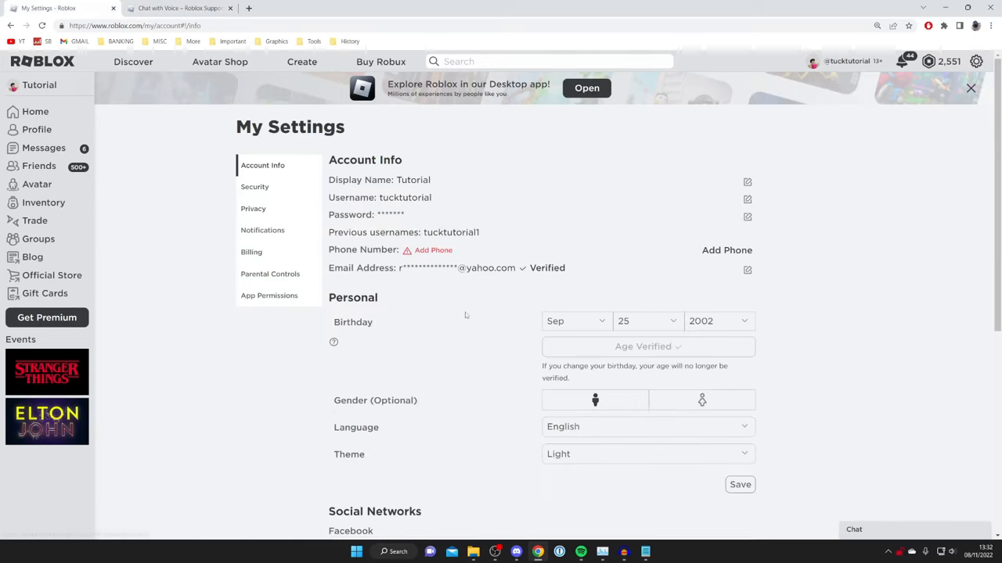
{"action": "mouse_move", "coordinate": [516, 317]}
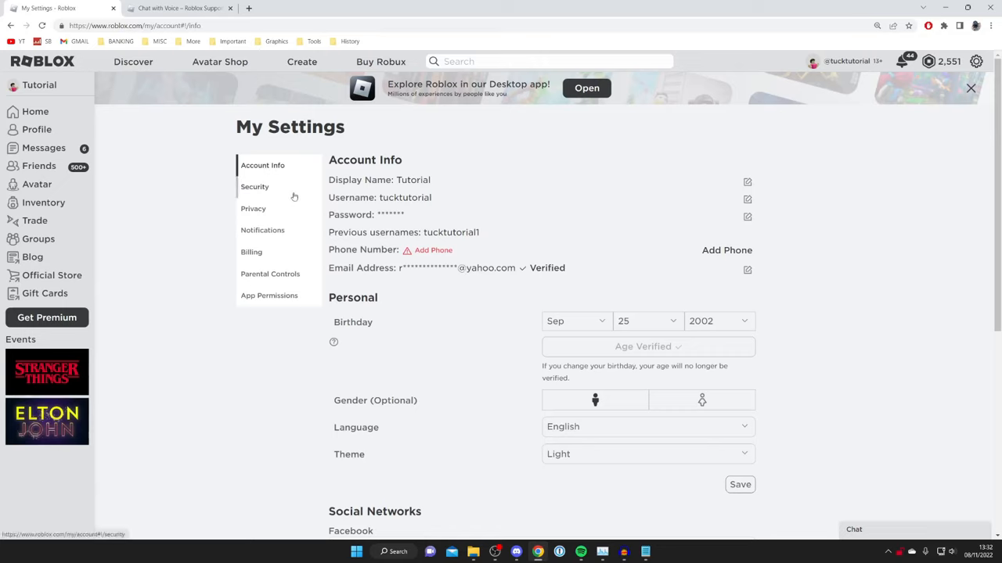
{"action": "left_click", "coordinate": [252, 208]}
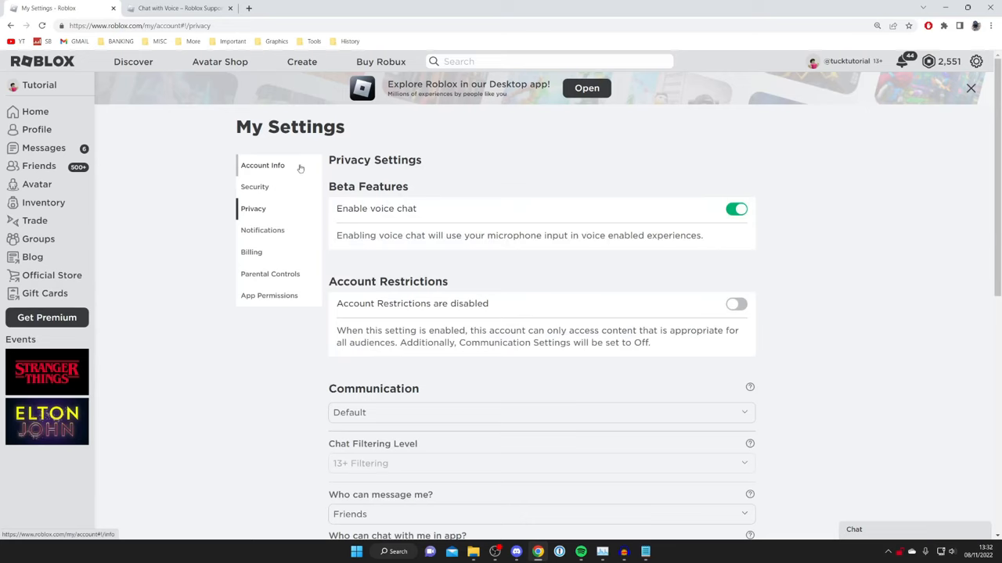
{"action": "left_click", "coordinate": [262, 166]}
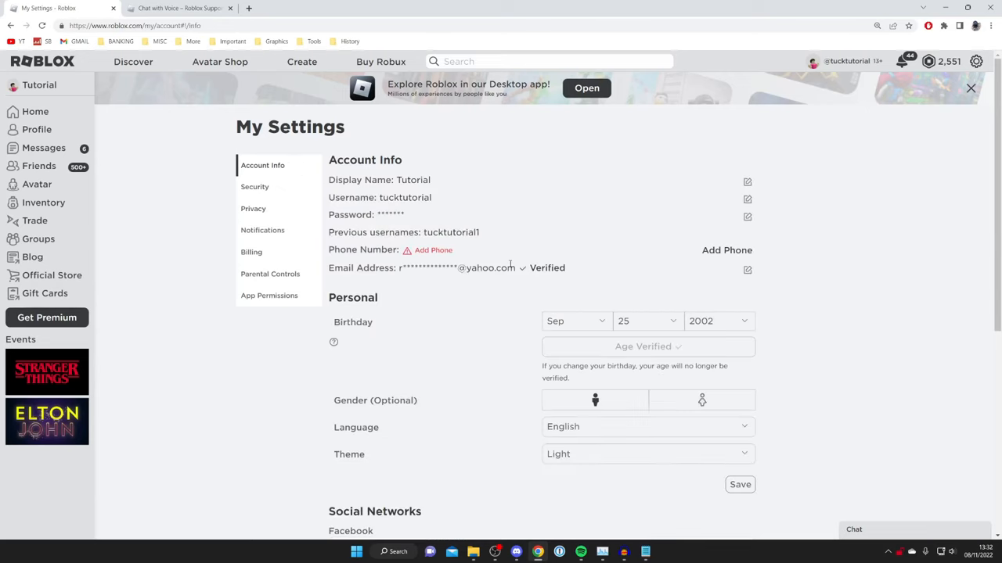
{"action": "scroll", "scroll_direction": "down", "scroll_amount": 3}
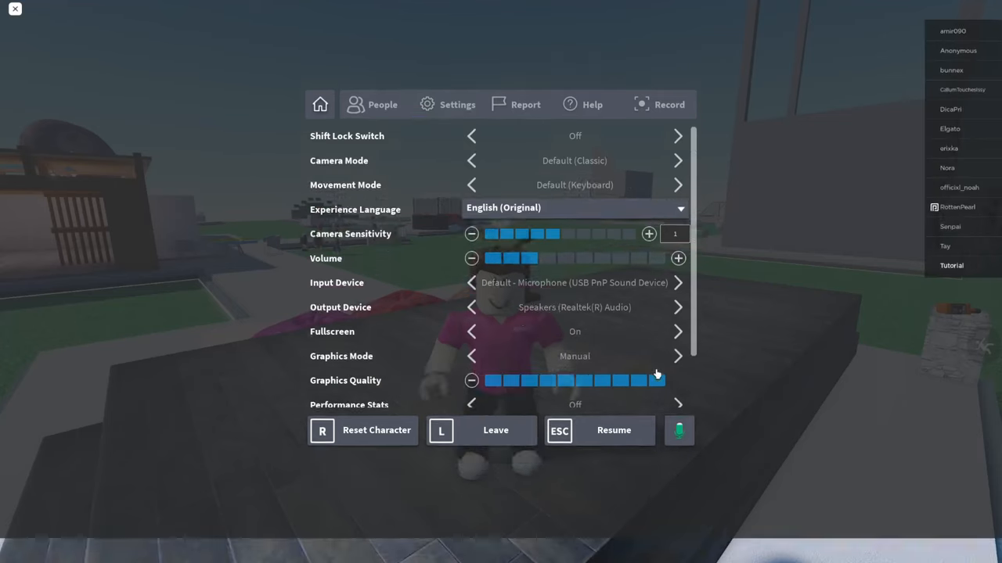
Return to the game, unmute the microphone above the avatar, and bring up the player list
{"action": "left_click", "coordinate": [614, 431]}
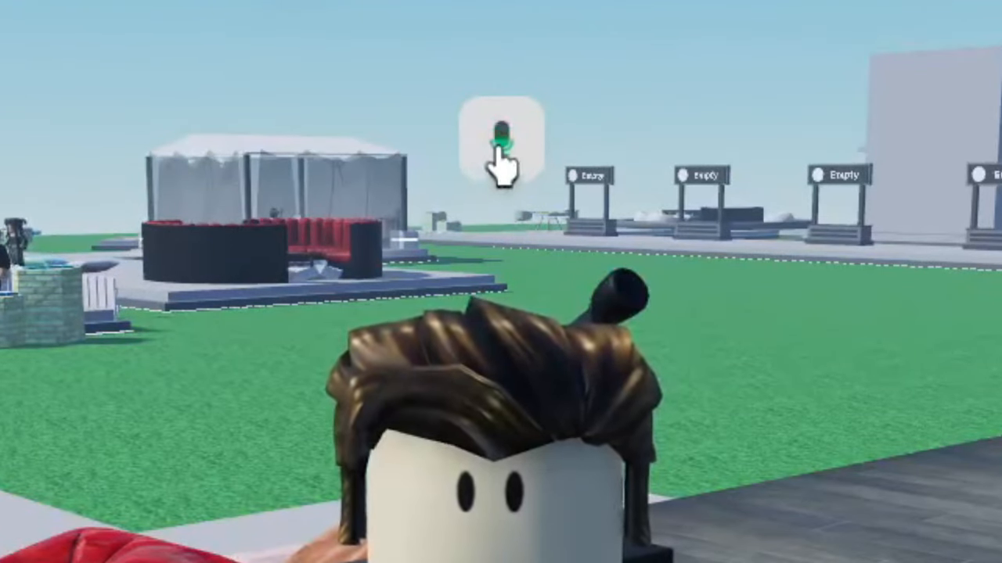
{"action": "left_click", "coordinate": [502, 138]}
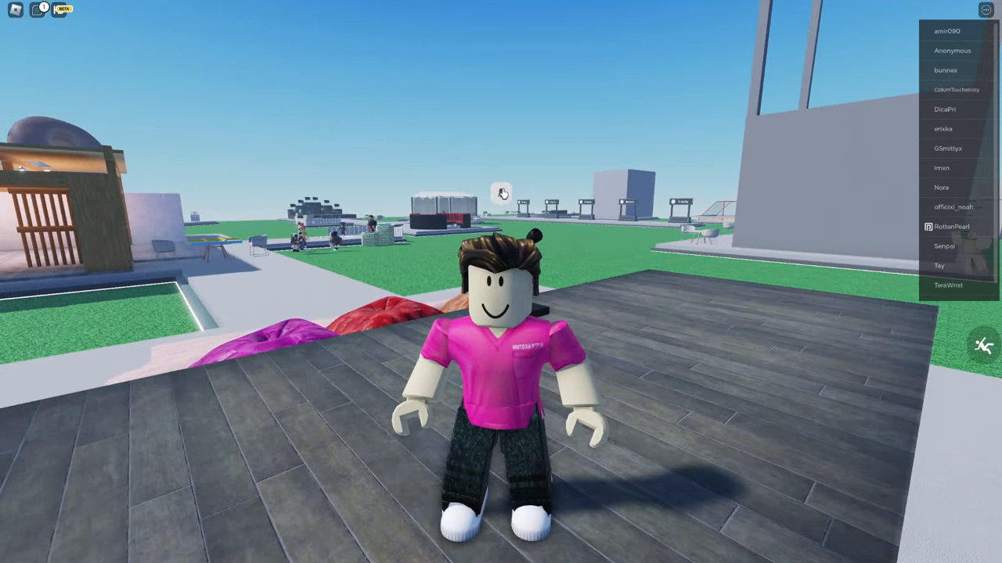
{"action": "key", "text": "Escape"}
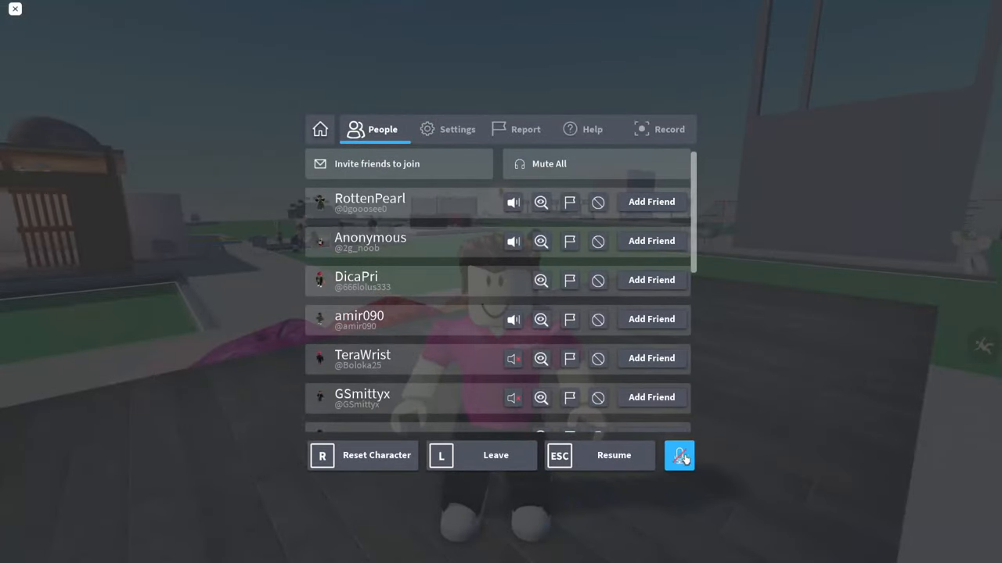
Mute your own microphone from the in-game menu and view the in-game settings
{"action": "left_click", "coordinate": [678, 455]}
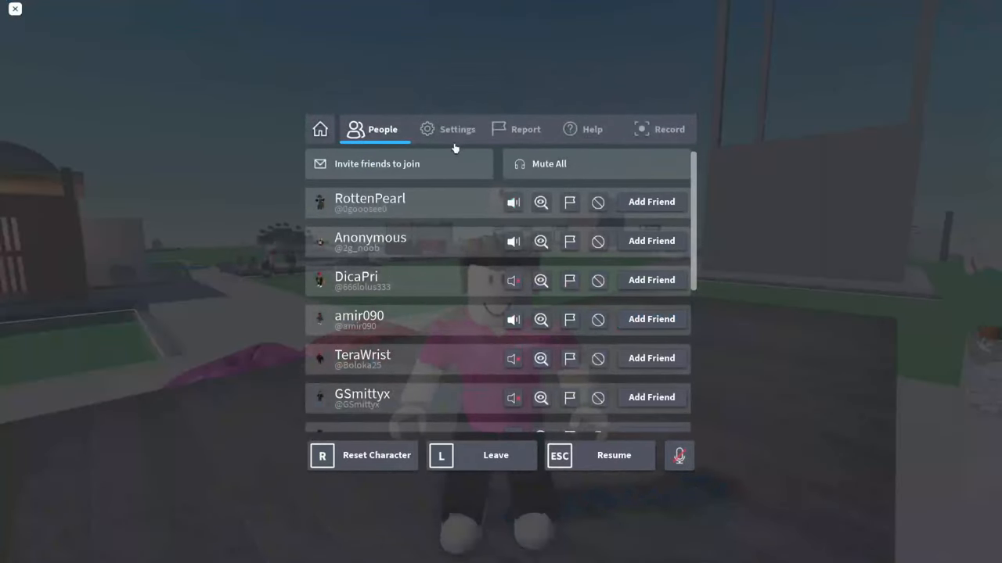
{"action": "left_click", "coordinate": [457, 130]}
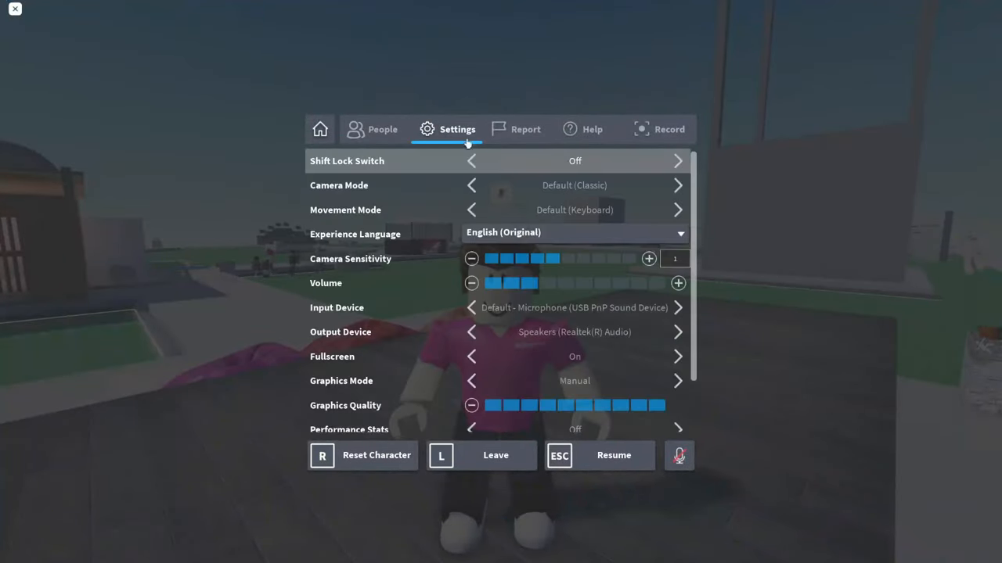
Keep the default USB PnP microphone as input and mute the player Anonymous
{"action": "scroll", "scroll_direction": "down", "scroll_amount": 3}
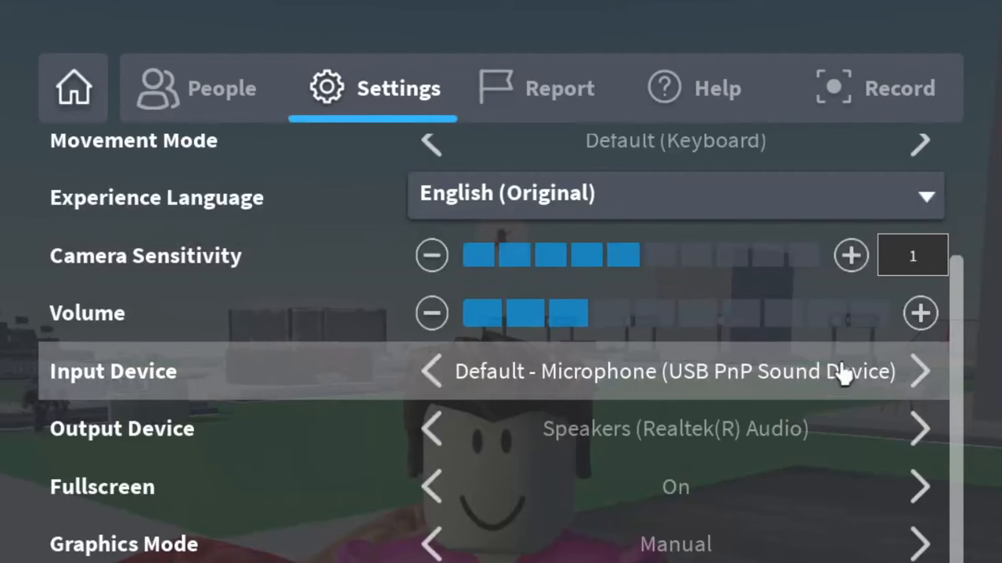
{"action": "left_click", "coordinate": [921, 371]}
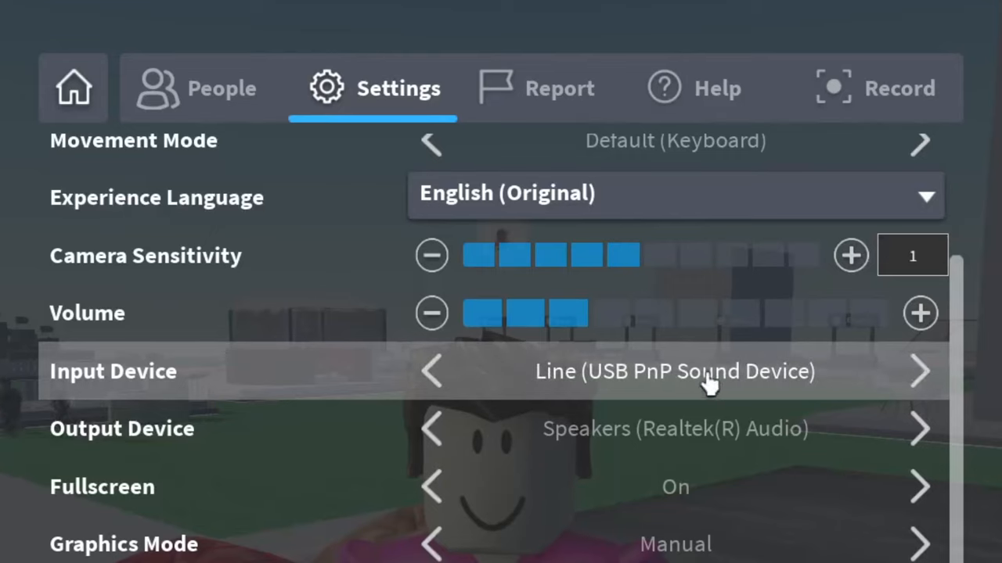
{"action": "mouse_move", "coordinate": [712, 383]}
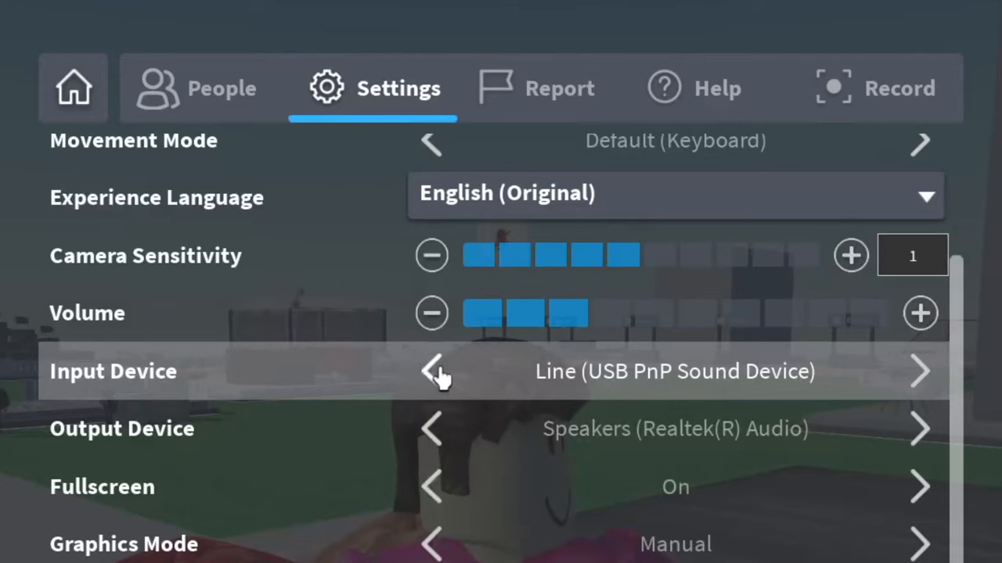
{"action": "left_click", "coordinate": [431, 372]}
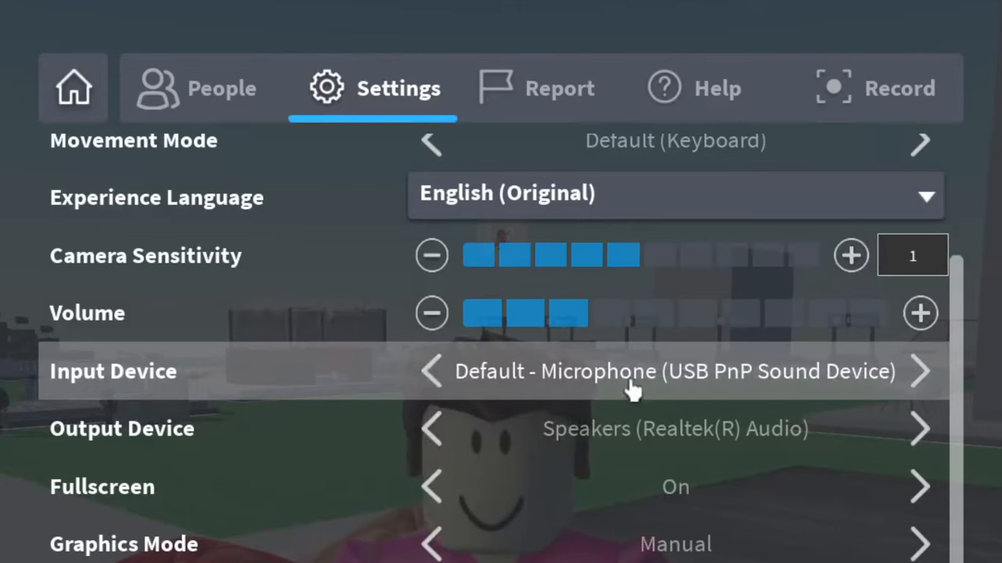
{"action": "mouse_move", "coordinate": [753, 399]}
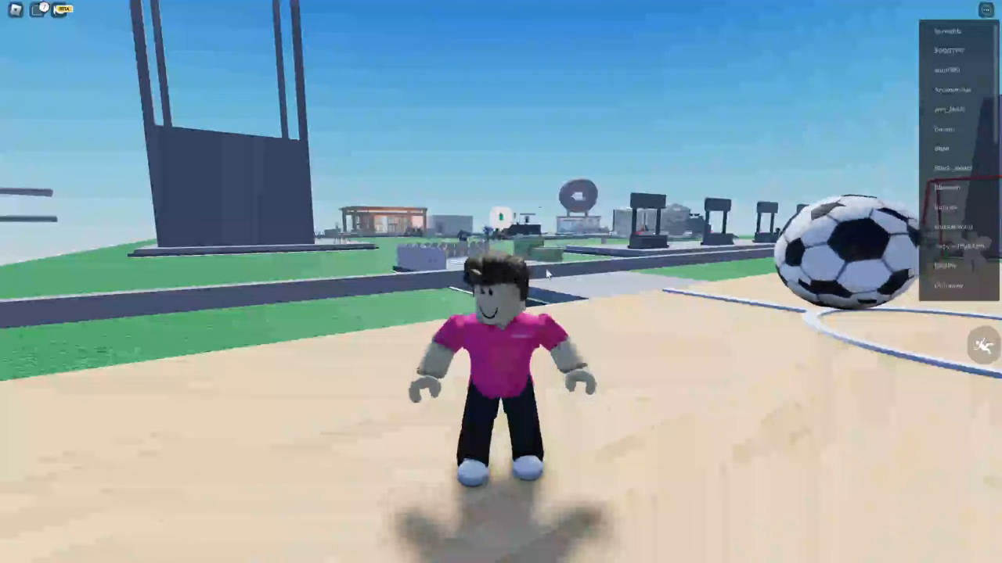
{"action": "key", "text": "Escape"}
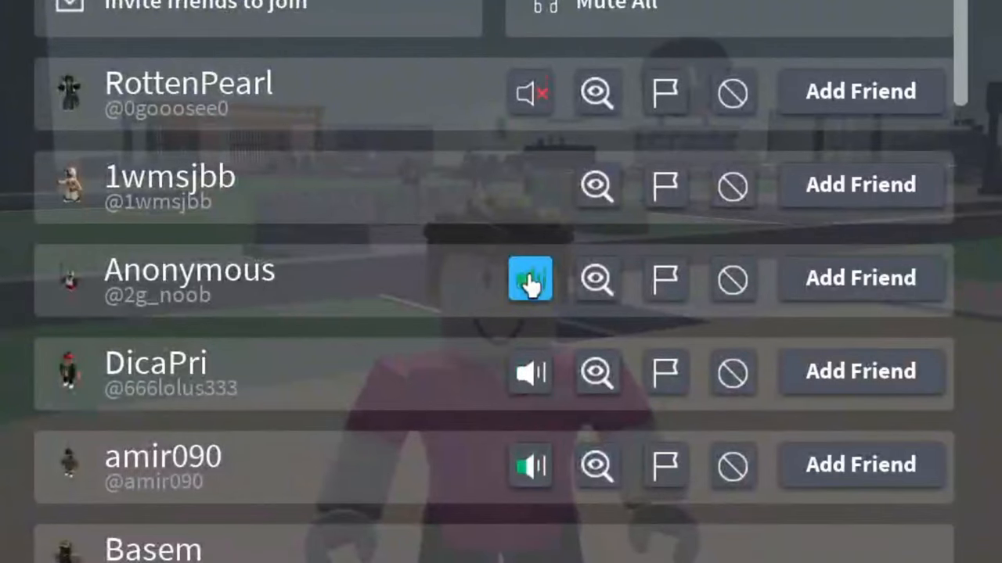
{"action": "left_click", "coordinate": [530, 279]}
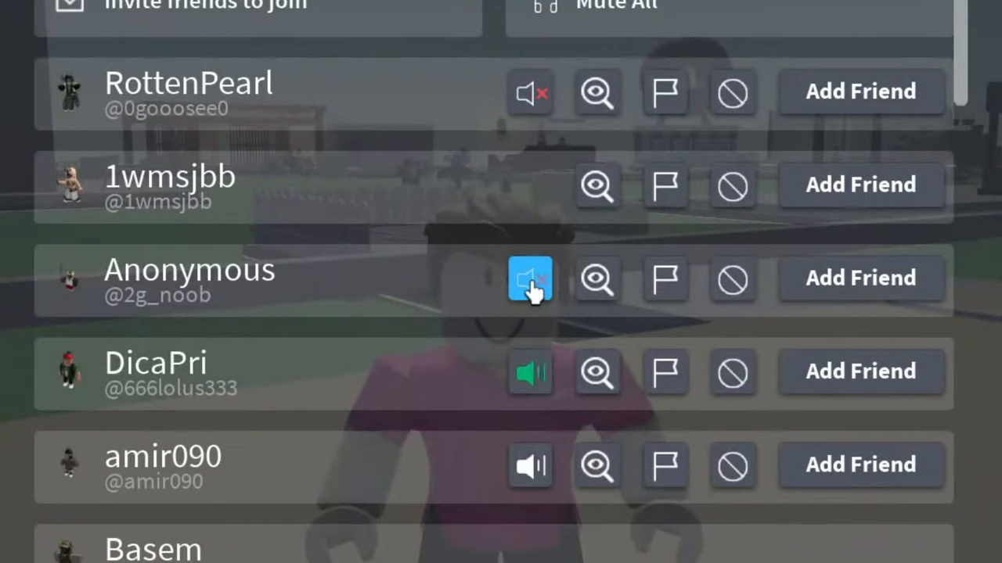